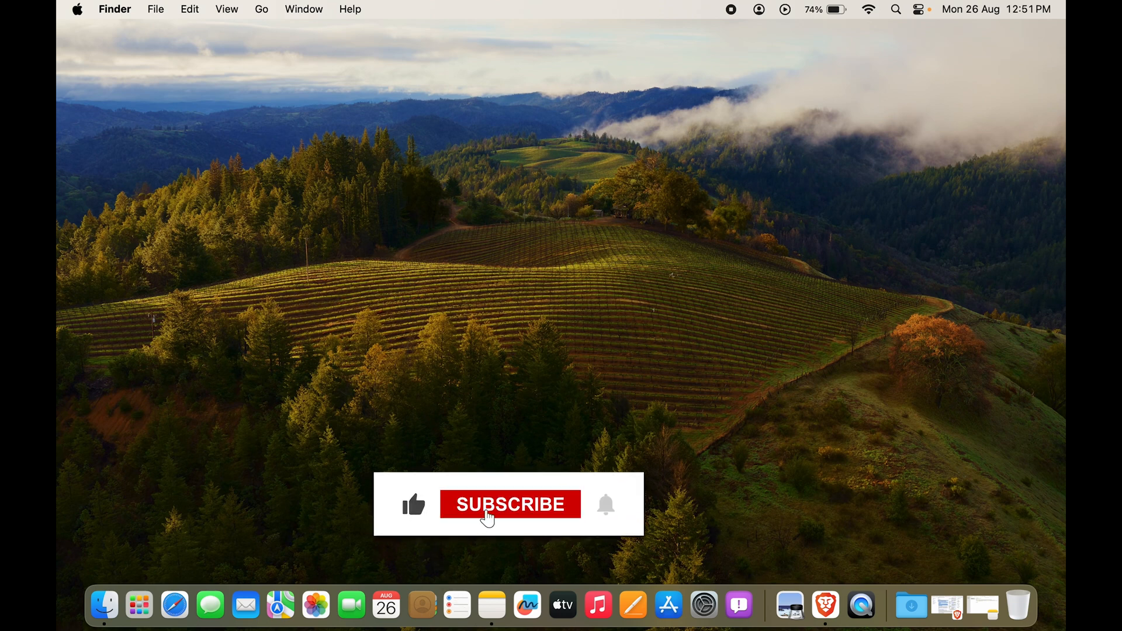
# - Launch Apple Notes from the Dock, showing the MacOS Sequoia note
pyautogui.click(510, 505)
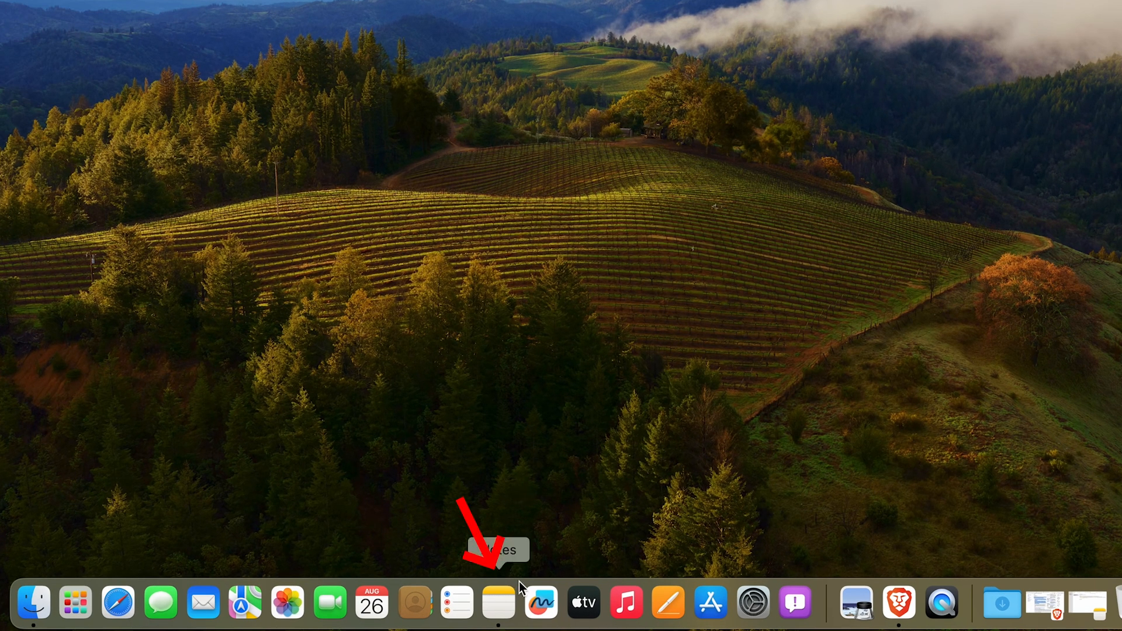
pyautogui.click(499, 602)
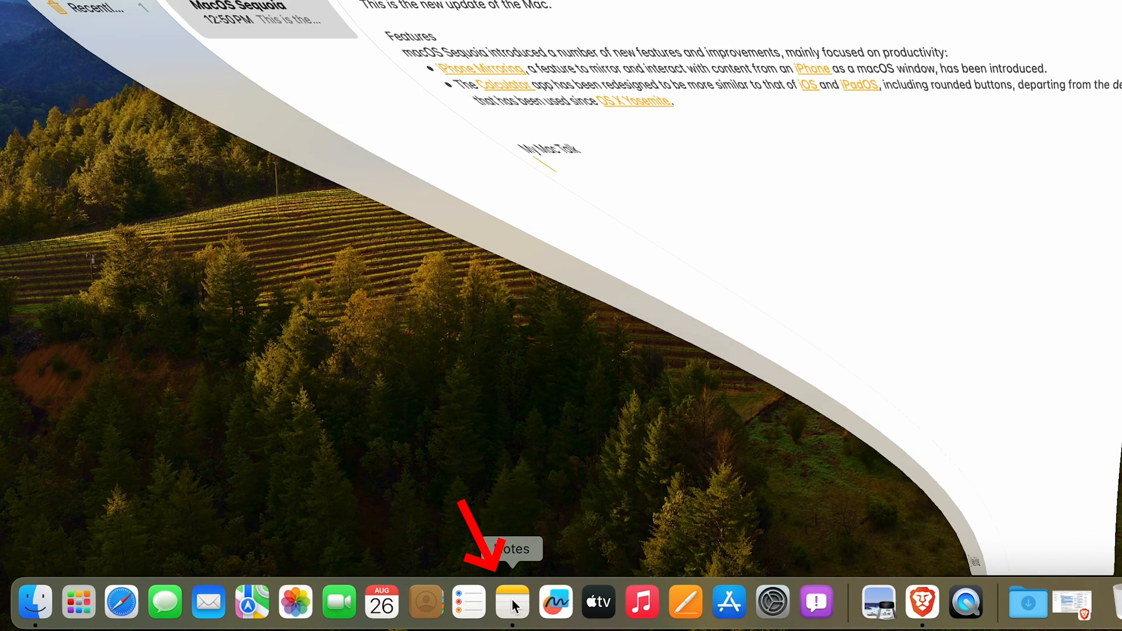
# - Make the MacOS Sequoia line a header style, then collapse and re-expand its section
pyautogui.click(512, 602)
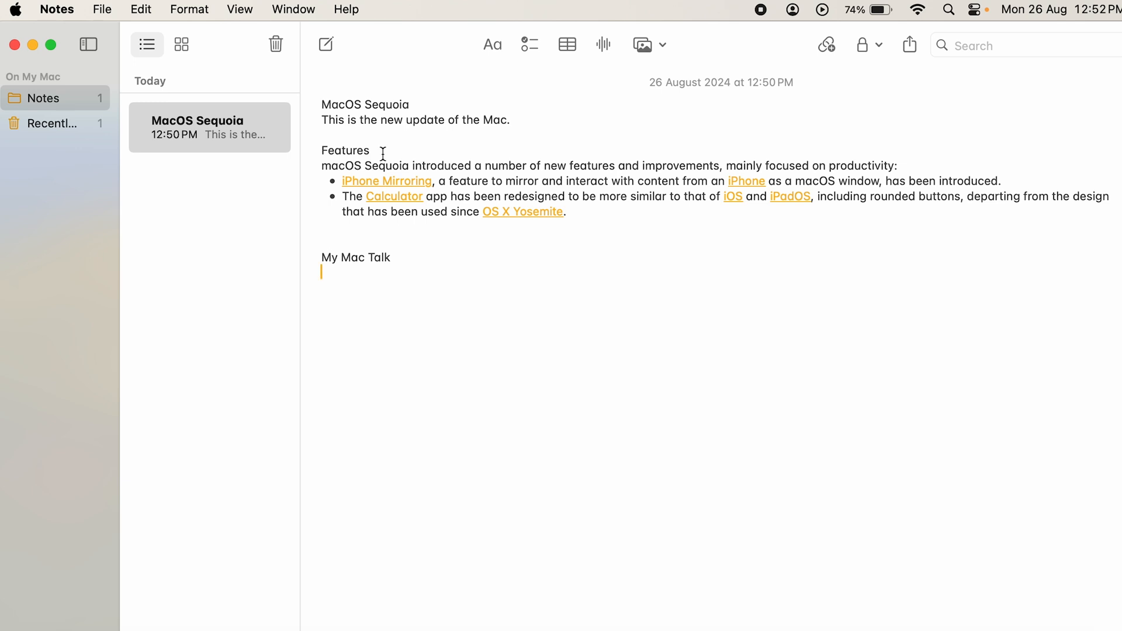
pyautogui.doubleClick(341, 104)
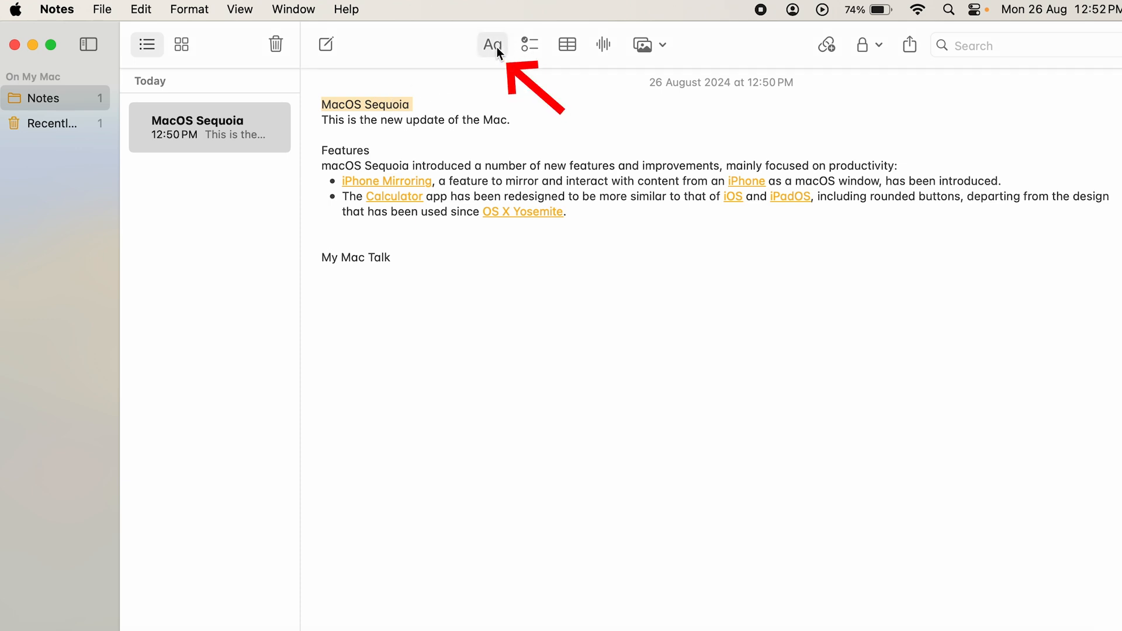
pyautogui.click(493, 45)
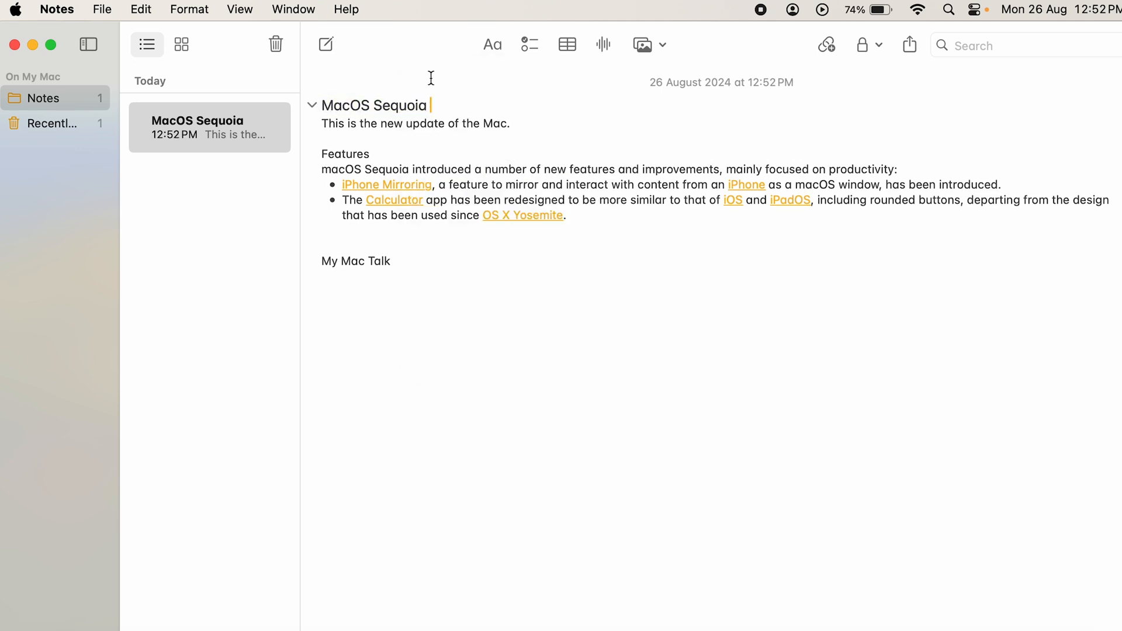
pyautogui.moveTo(436, 134)
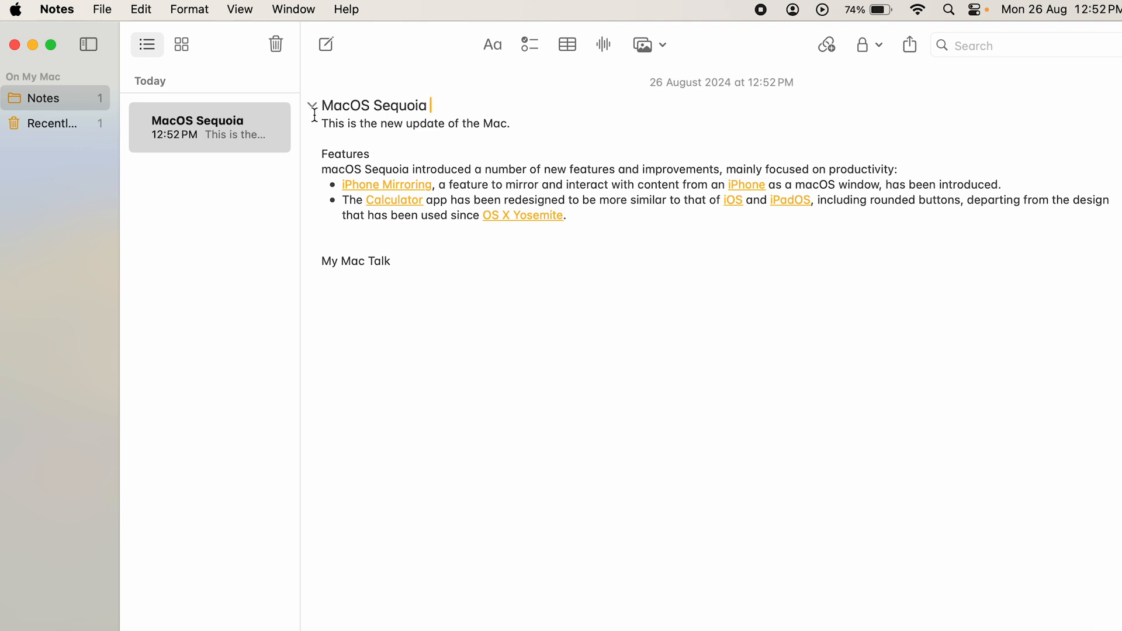
pyautogui.click(313, 108)
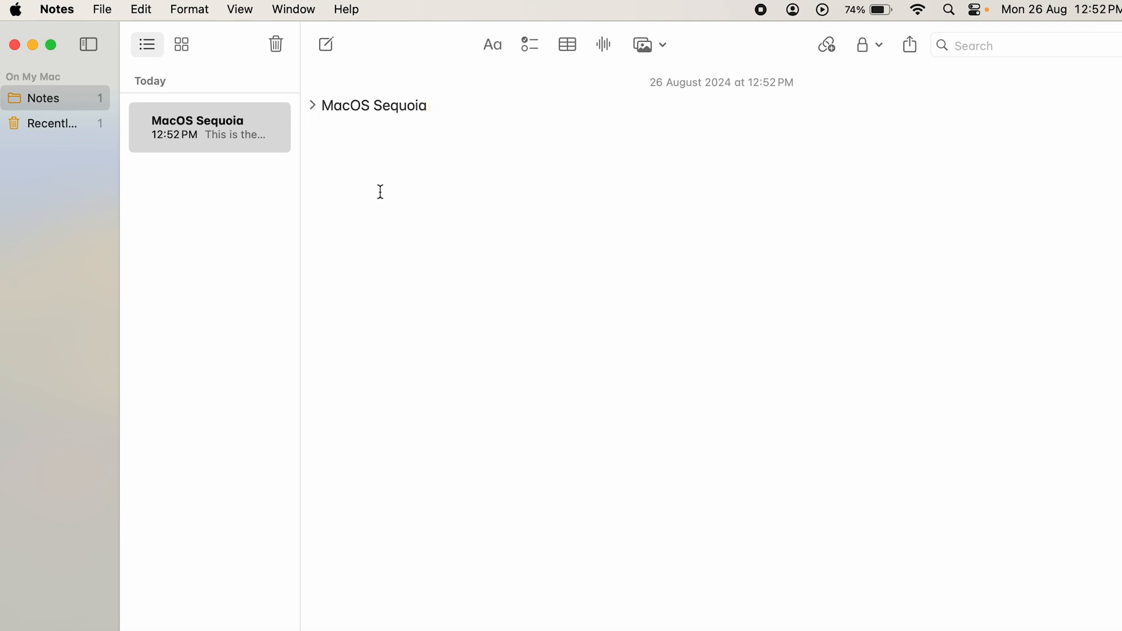
pyautogui.click(428, 105)
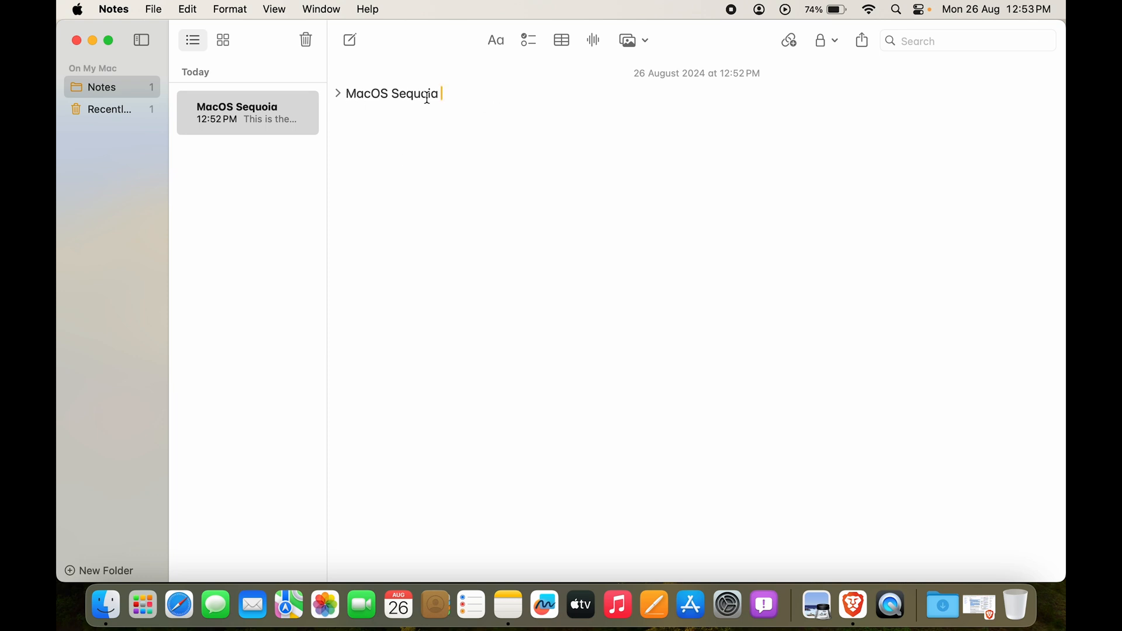
pyautogui.moveTo(780, 344)
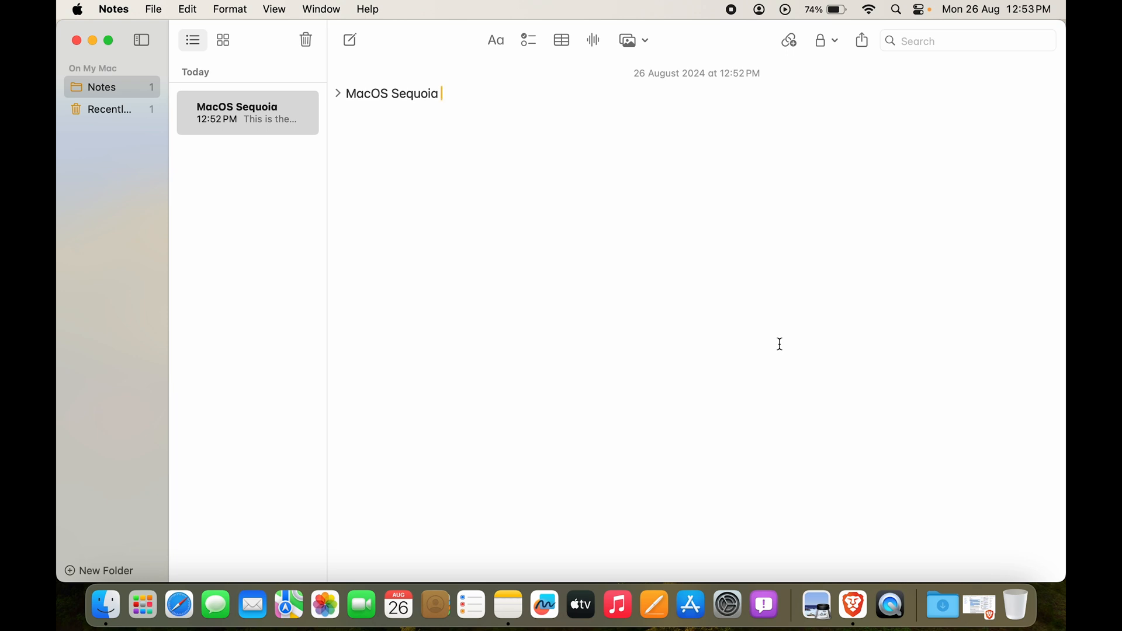
pyautogui.moveTo(363, 146)
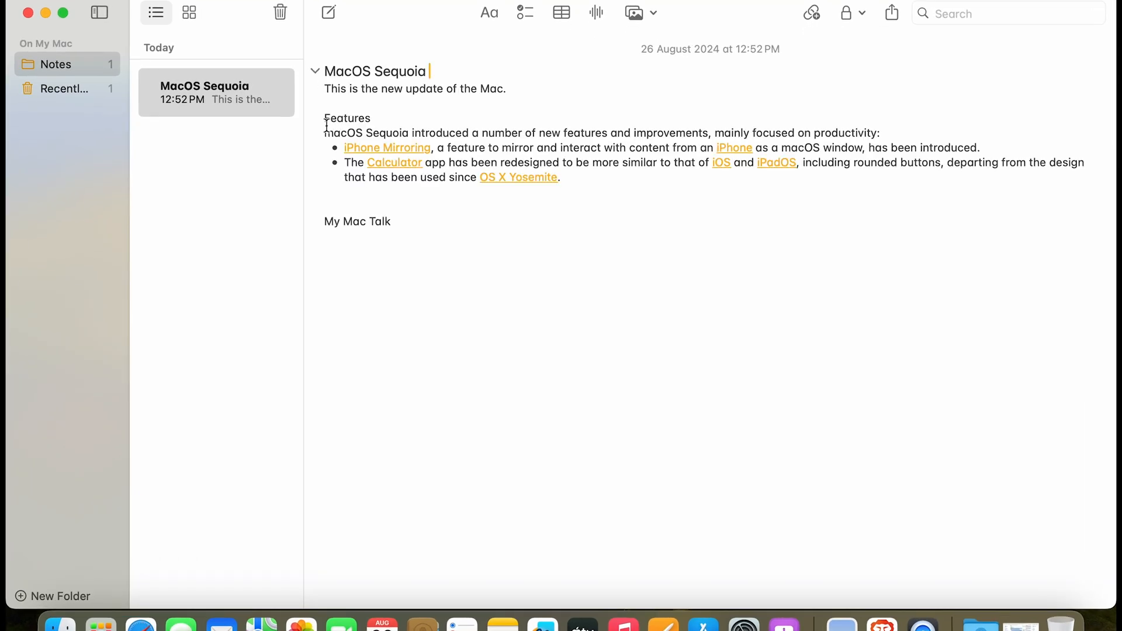
# - Apply the Heading style to the Features line above the bullet list
pyautogui.doubleClick(346, 118)
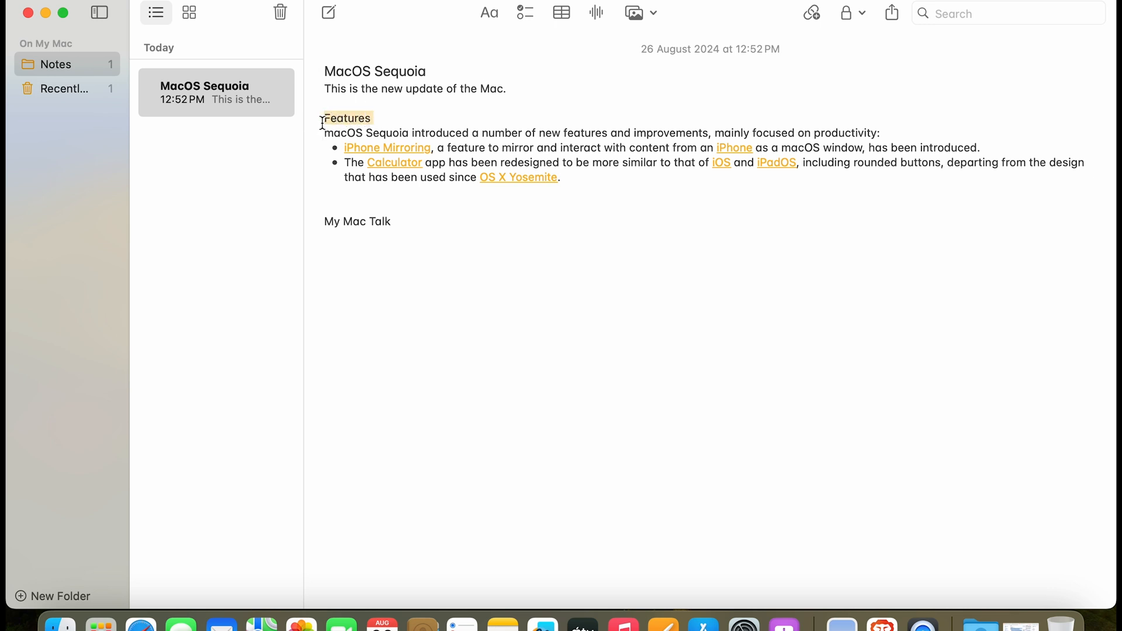
pyautogui.moveTo(495, 187)
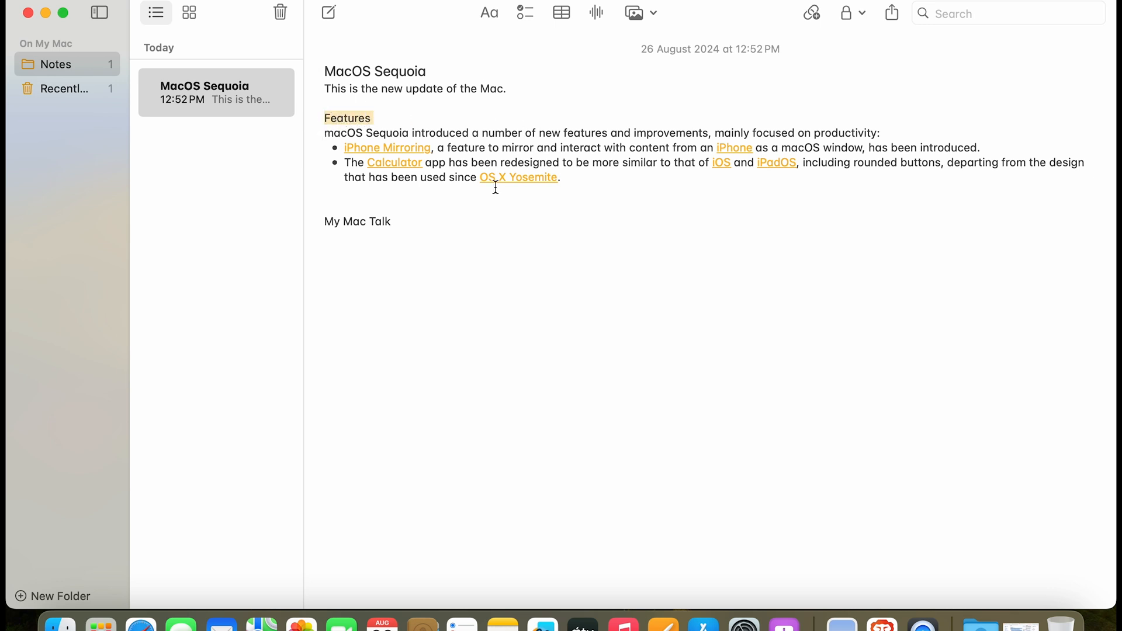
pyautogui.click(391, 220)
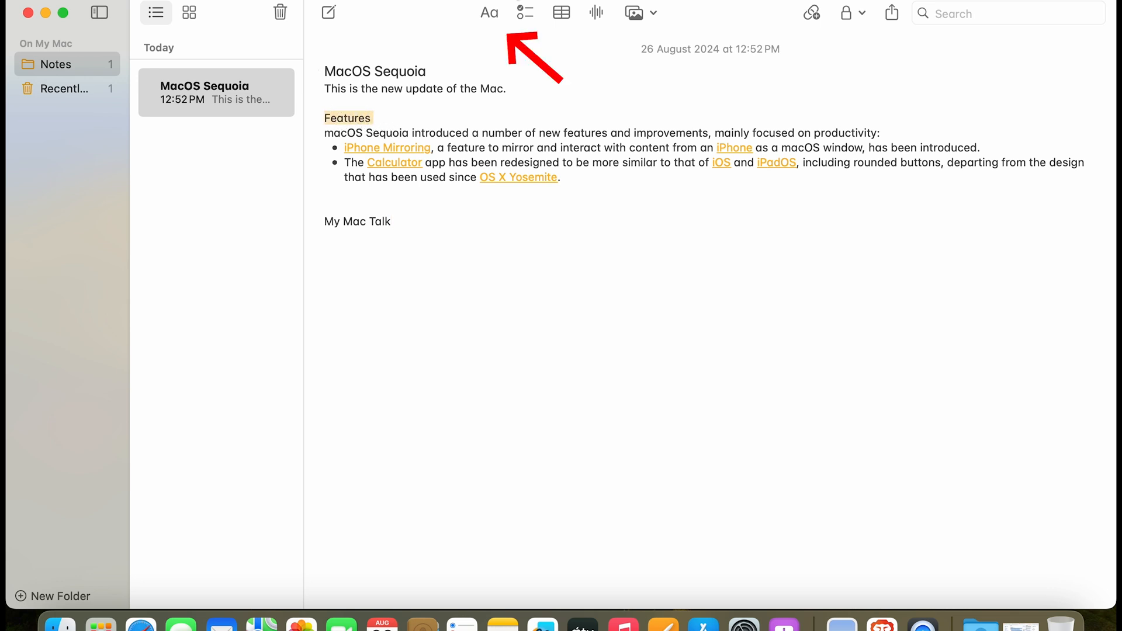
pyautogui.moveTo(489, 13)
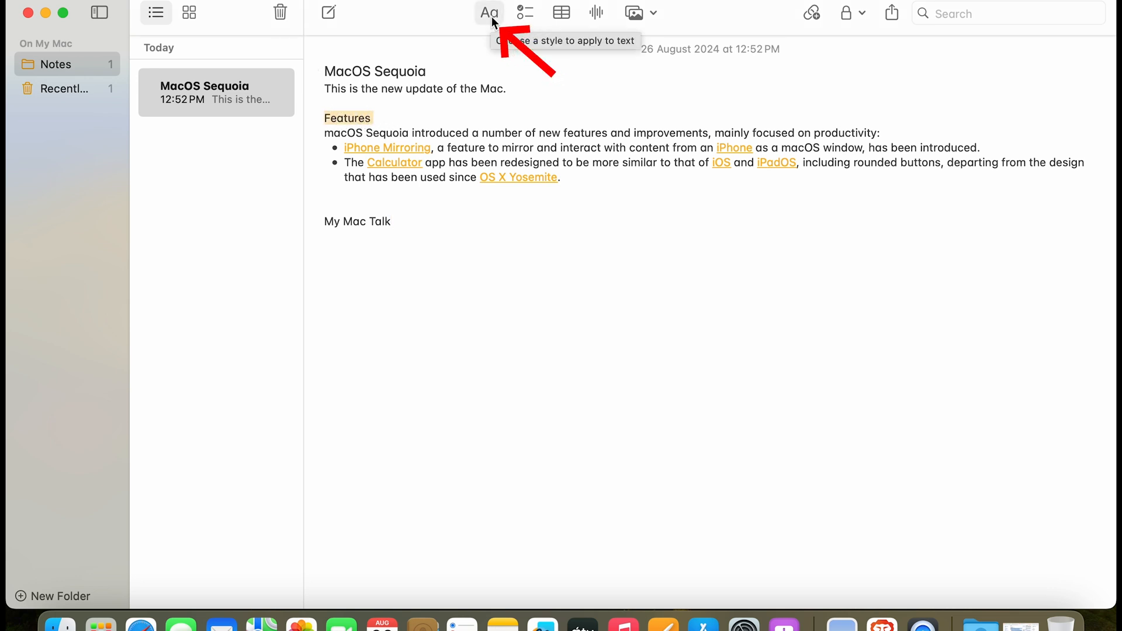
pyautogui.click(488, 13)
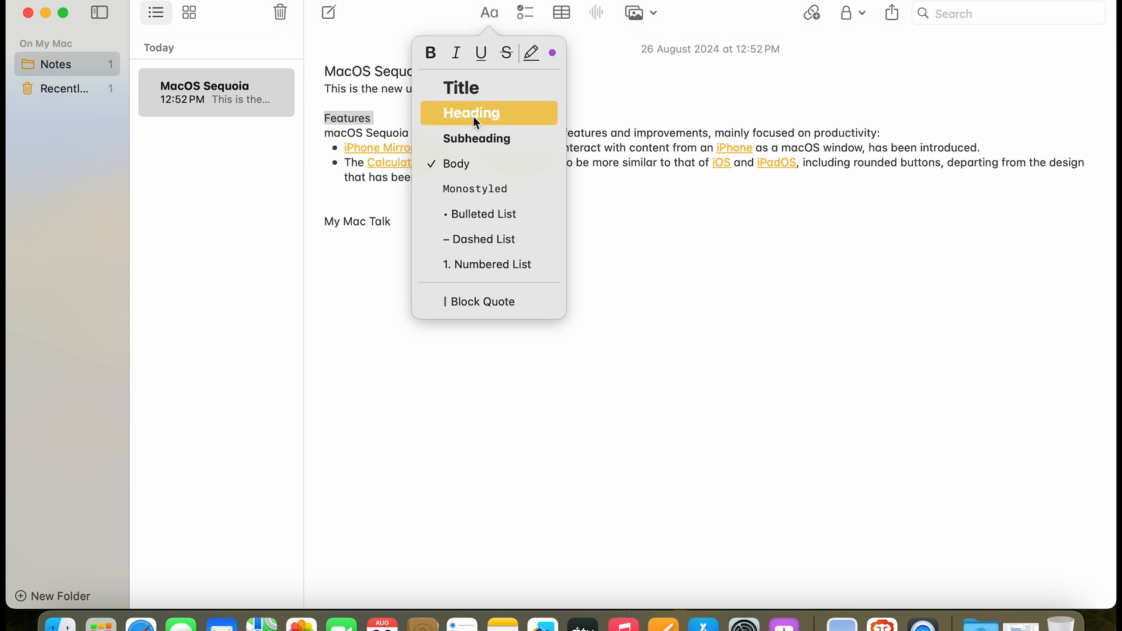
pyautogui.click(472, 113)
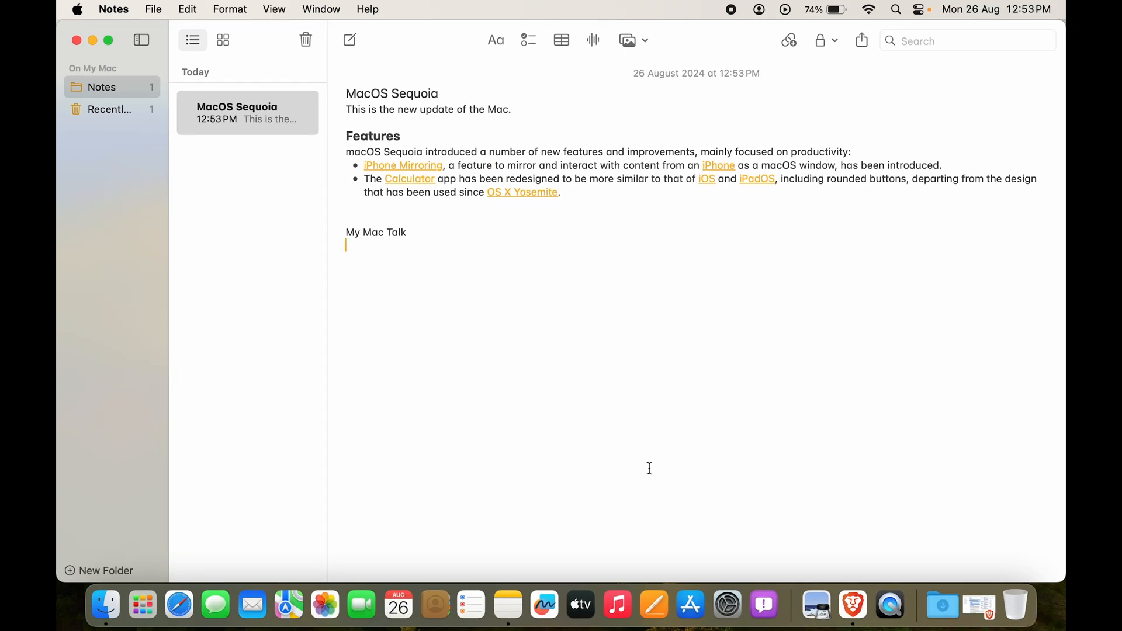
pyautogui.moveTo(899, 378)
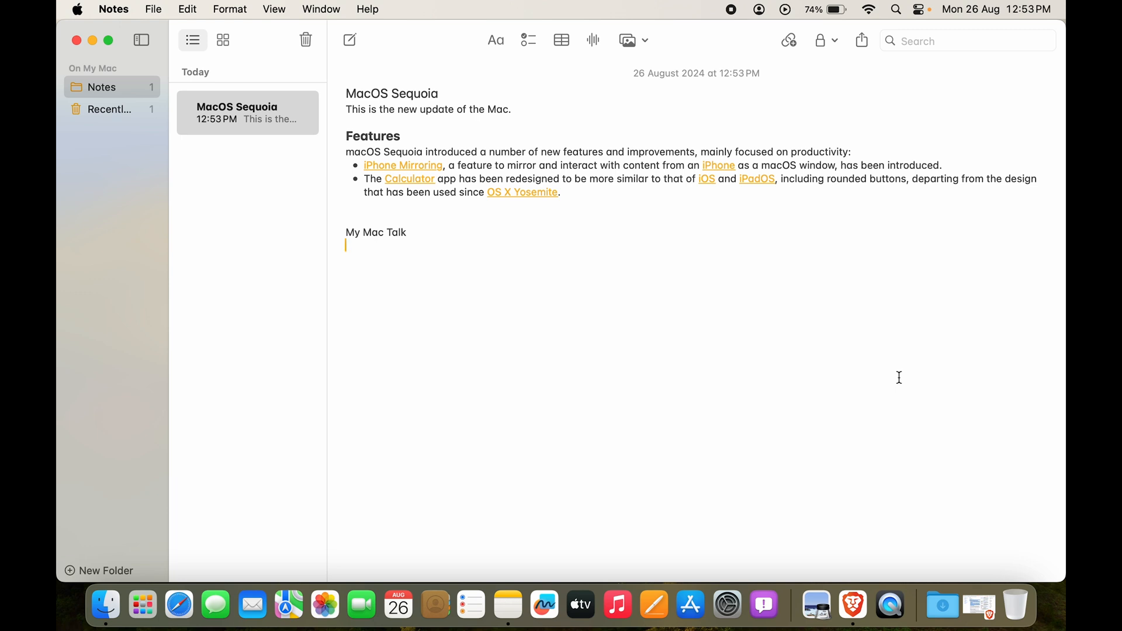
pyautogui.click(495, 40)
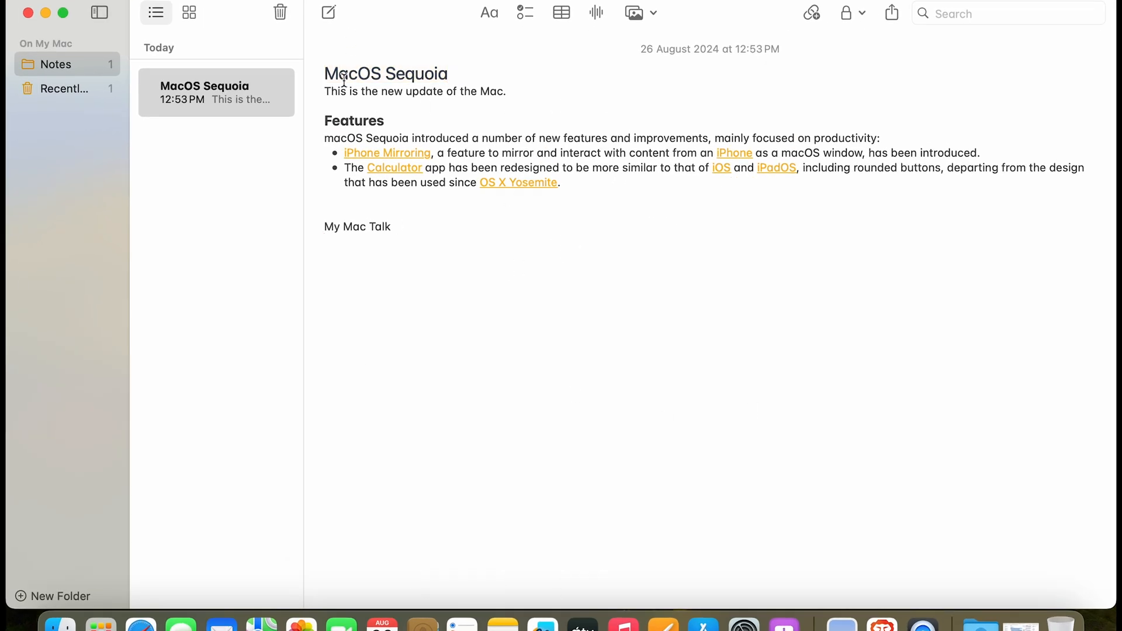
# - Select the MacOS Sequoia title, then collapse the Features section from its heading
pyautogui.click(320, 74)
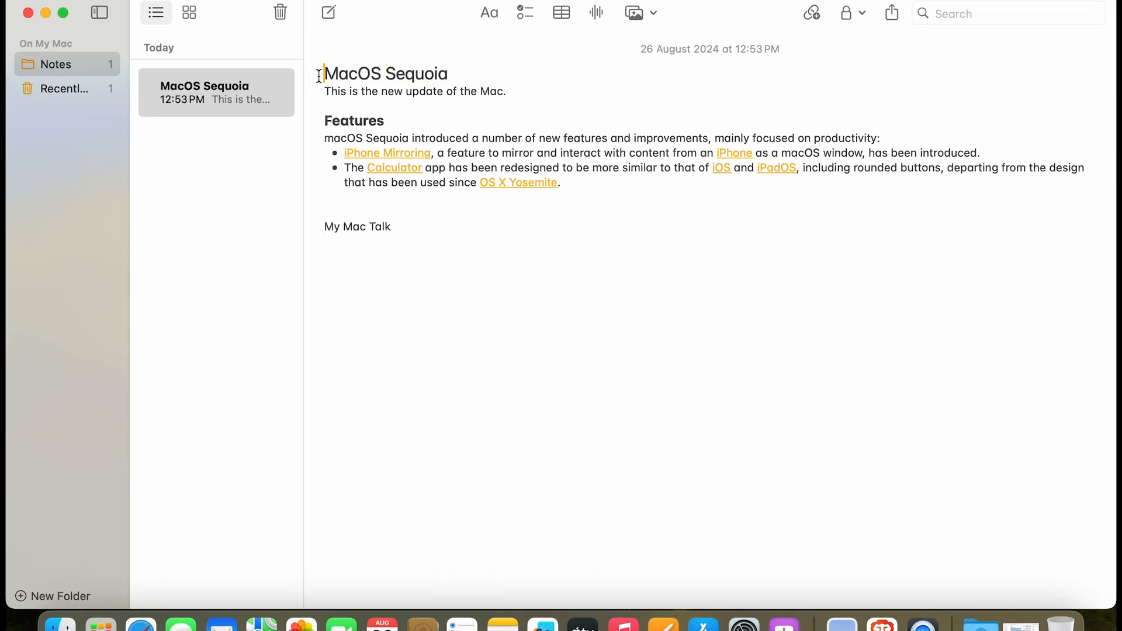
pyautogui.click(489, 13)
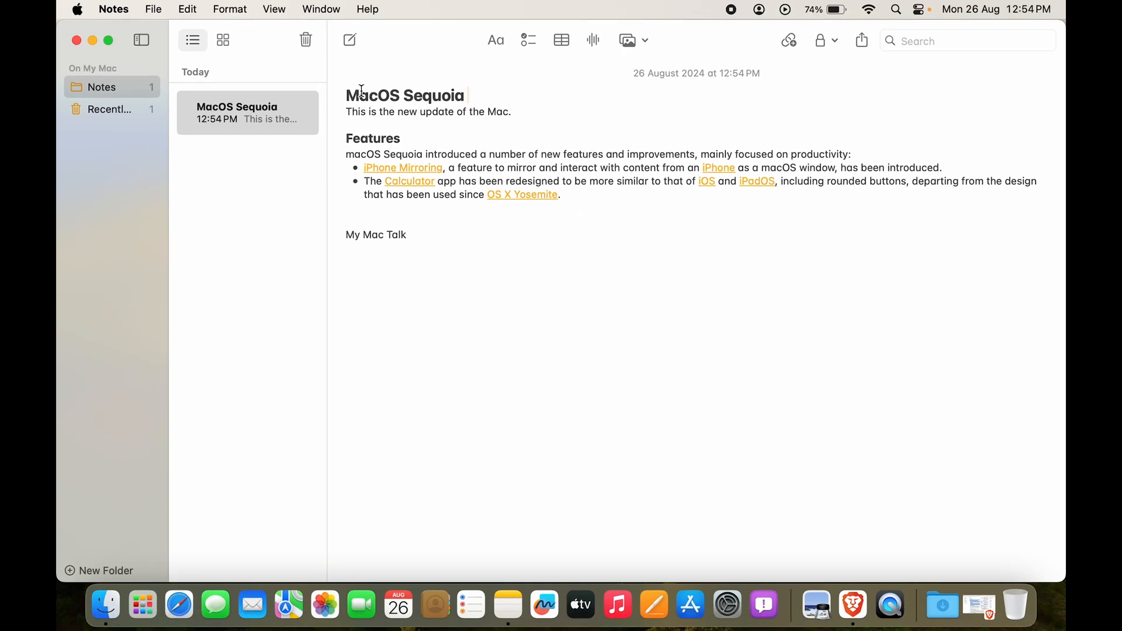
pyautogui.doubleClick(405, 94)
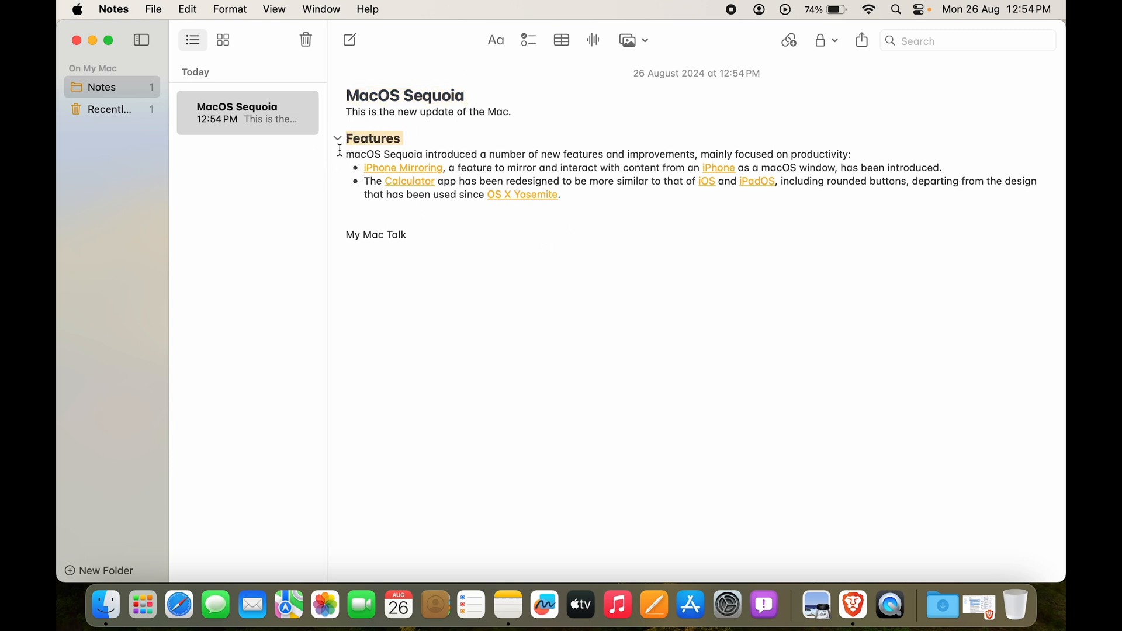
pyautogui.click(337, 138)
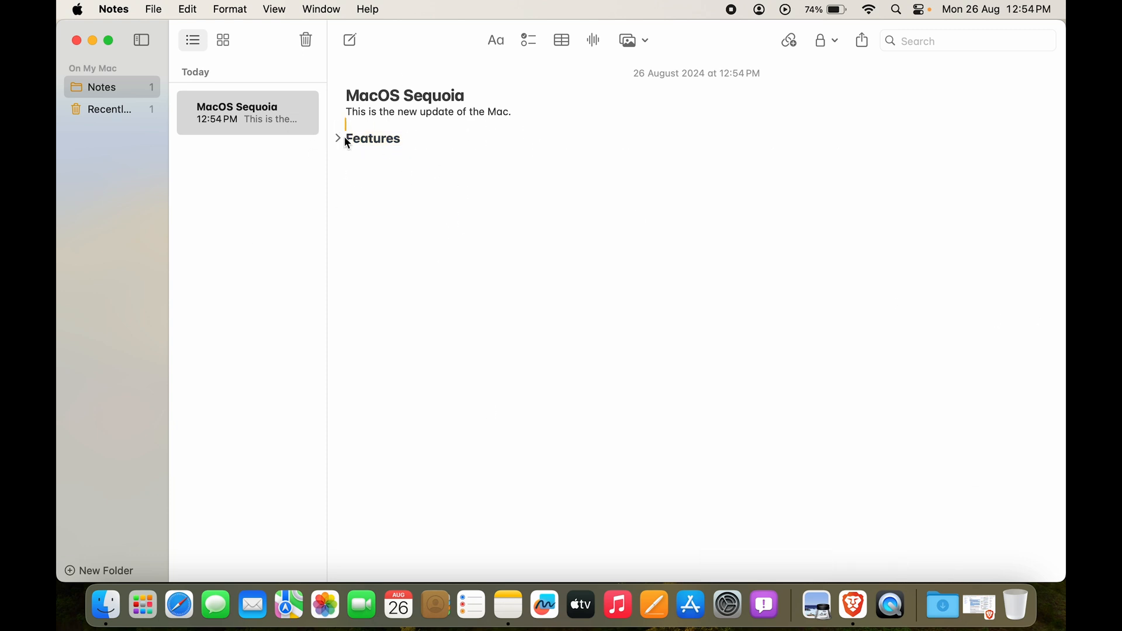
pyautogui.click(337, 138)
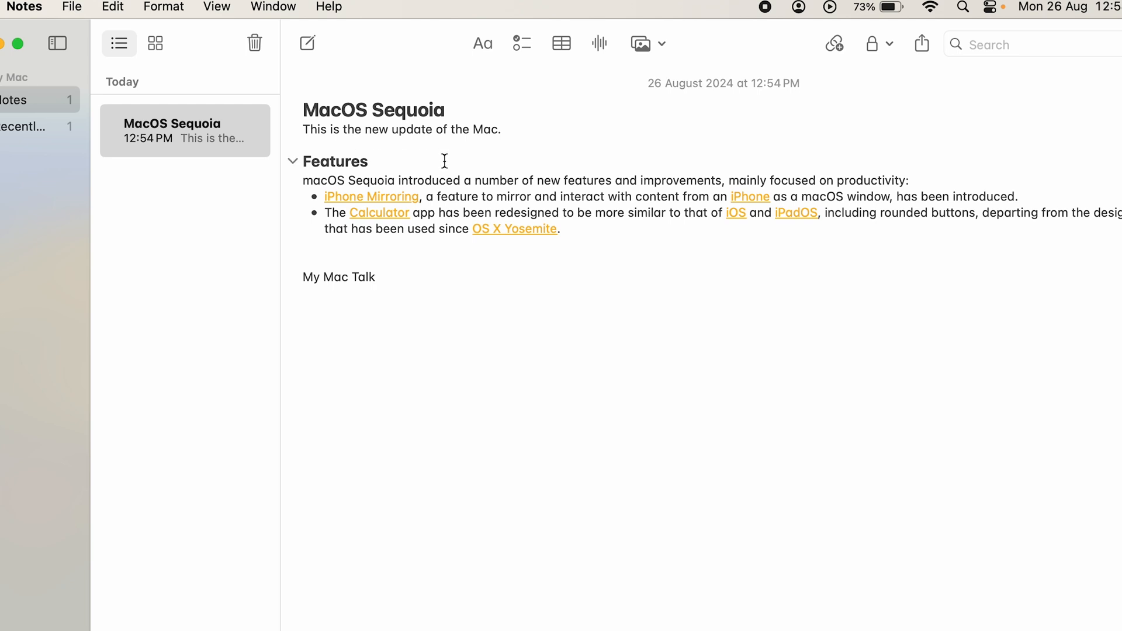
# - Make My Mac Talk a heading and add the line 'Subscribe to My Mac Talk.' beneath it
pyautogui.doubleClick(363, 277)
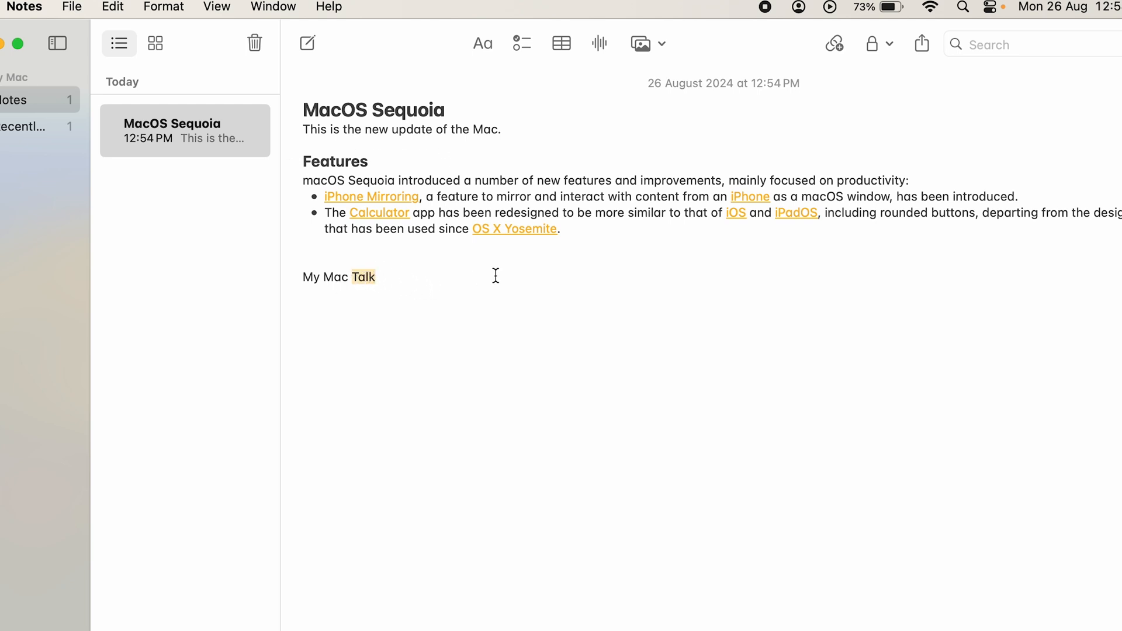
pyautogui.write('Subscribe to My Mac Talk.')
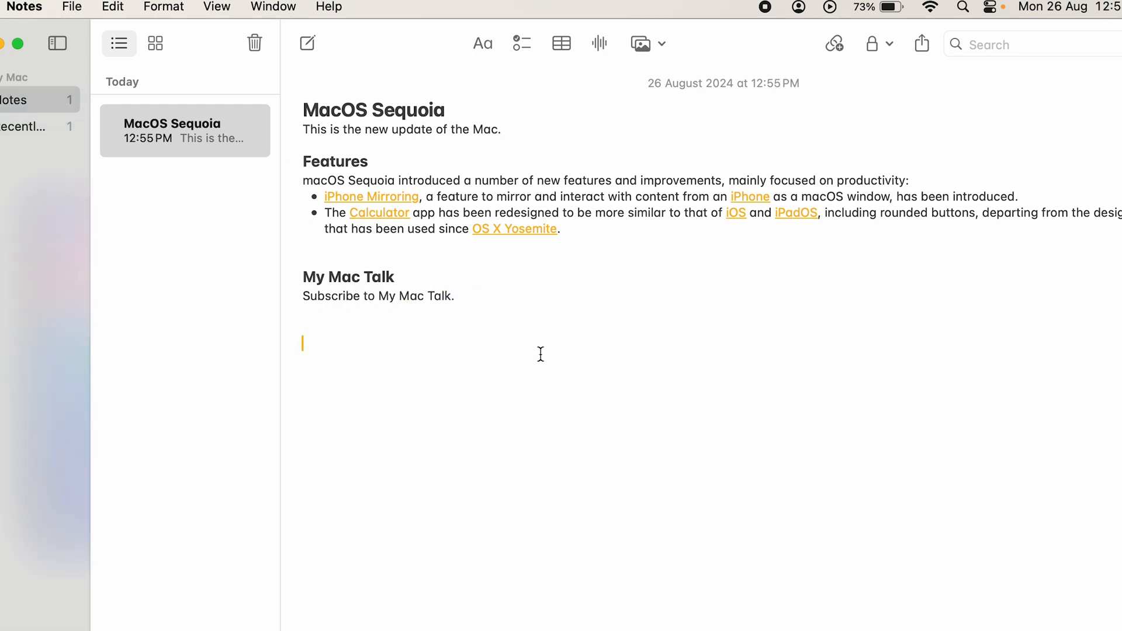
pyautogui.moveTo(520, 317)
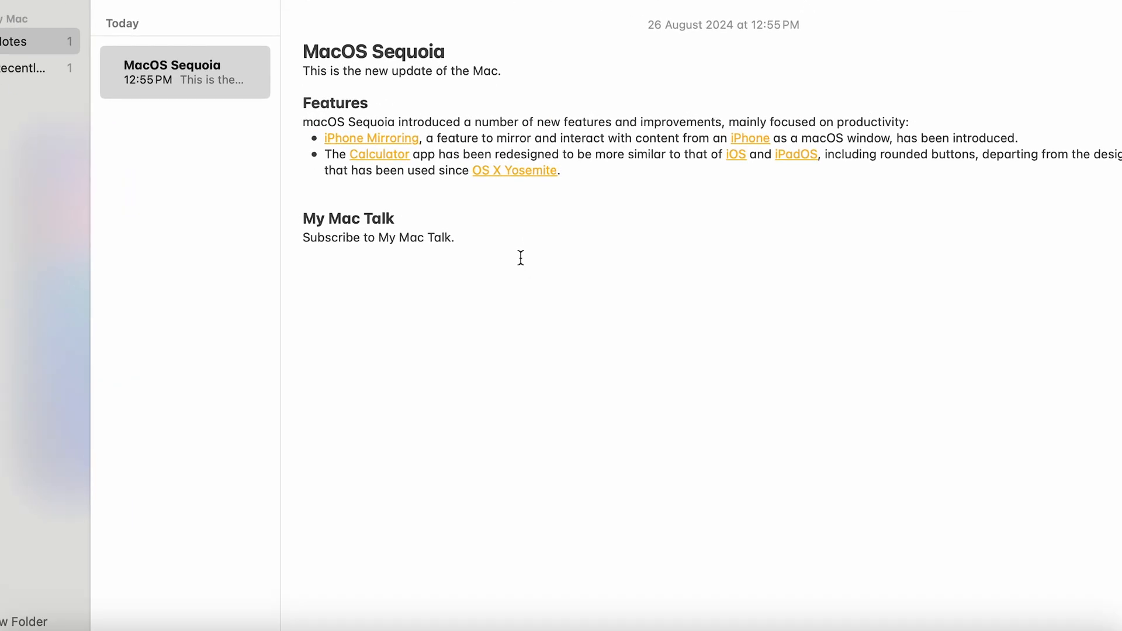
pyautogui.write('120*')
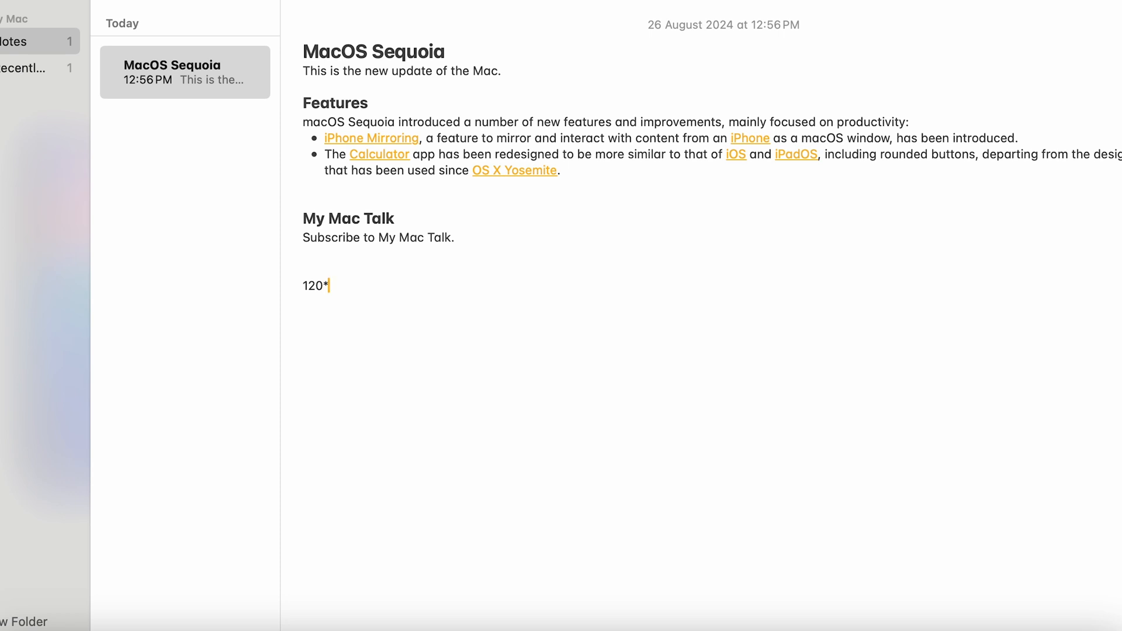
pyautogui.write('46=5,520')
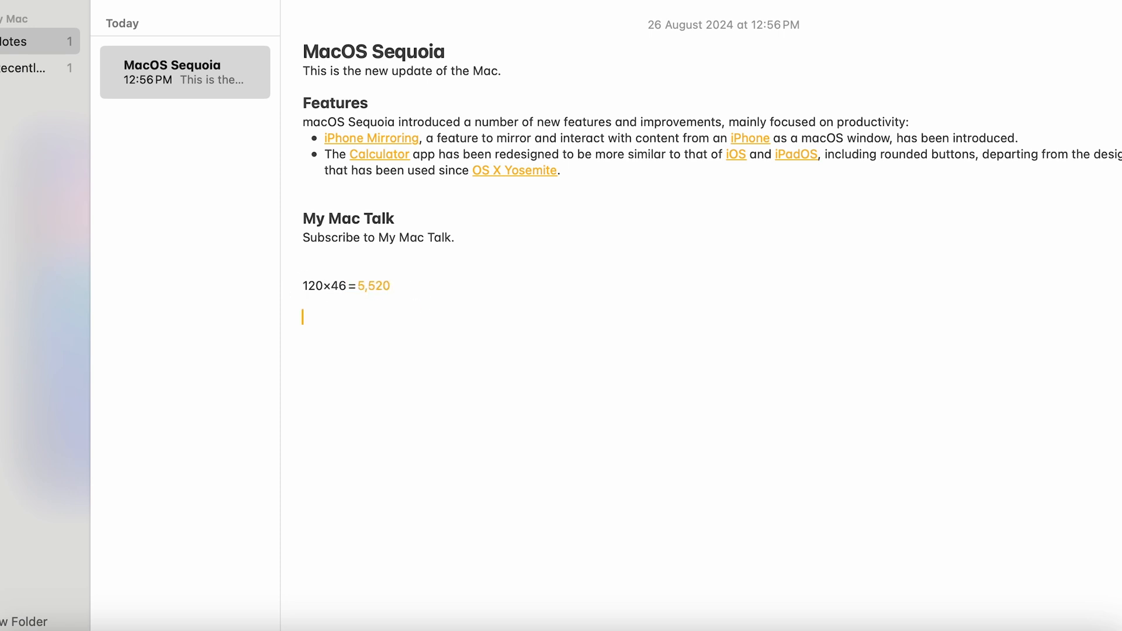
pyautogui.write('176842')
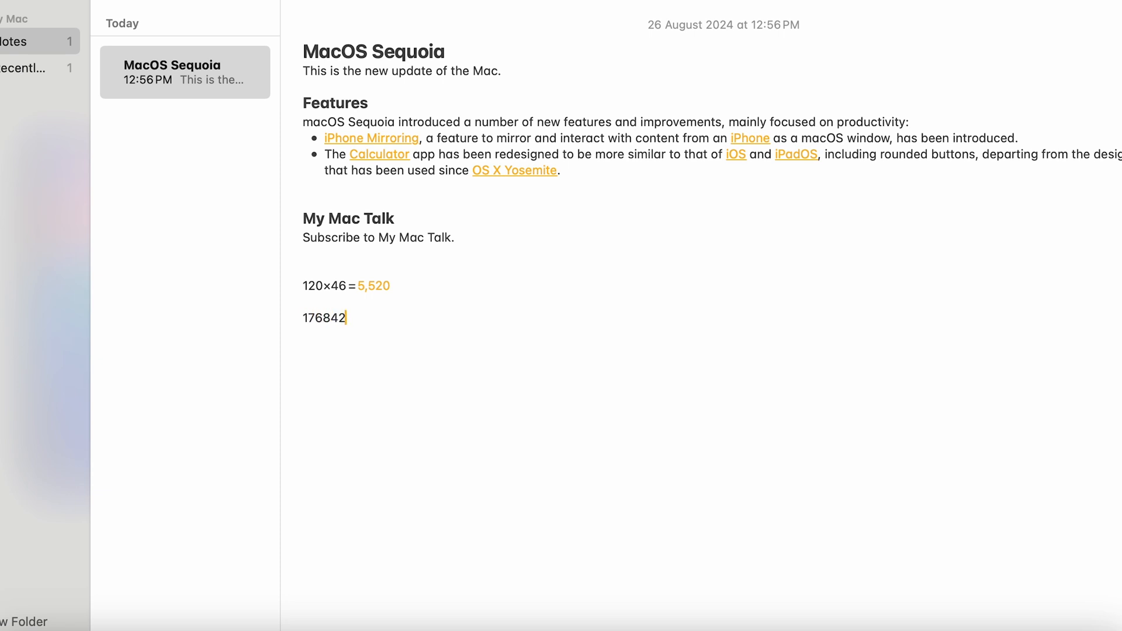
pyautogui.write('-745638=')
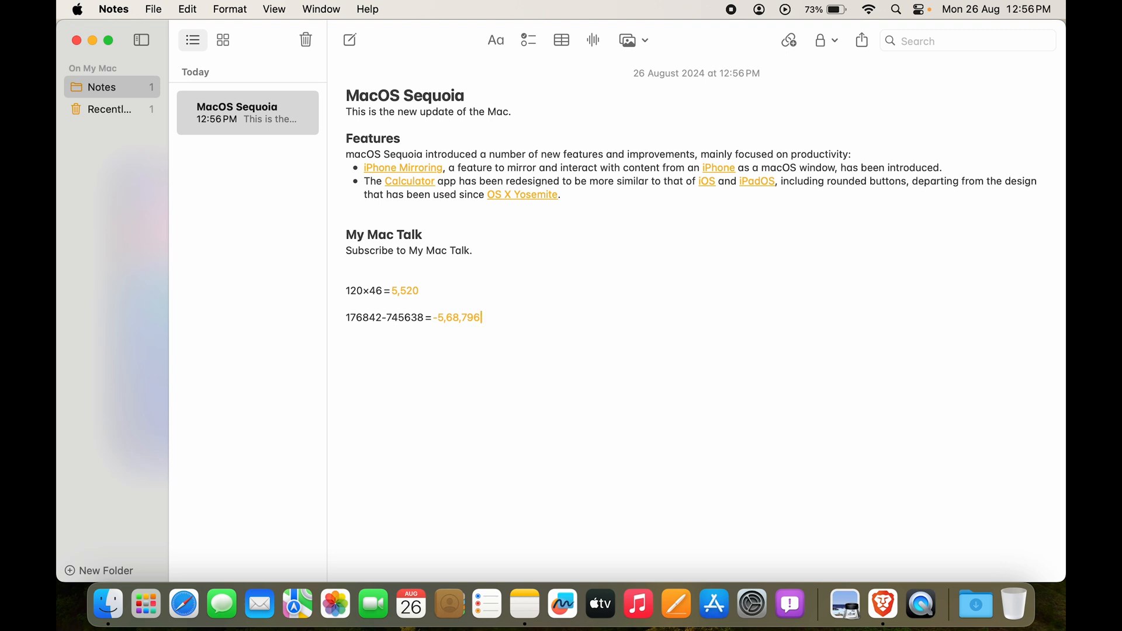
pyautogui.press('Return')
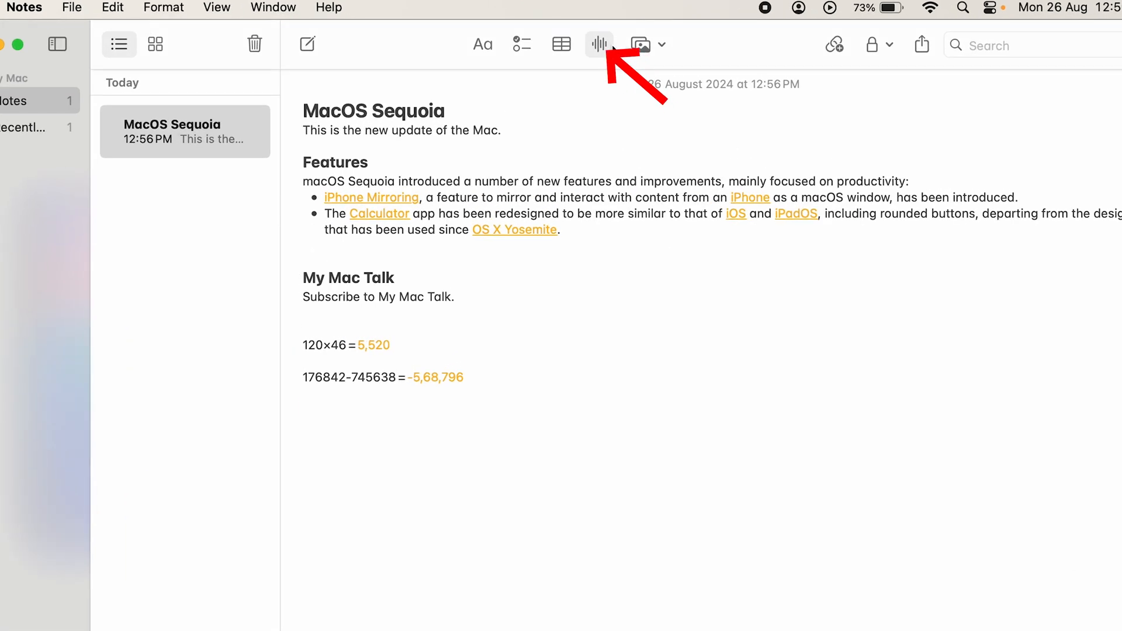
pyautogui.moveTo(600, 45)
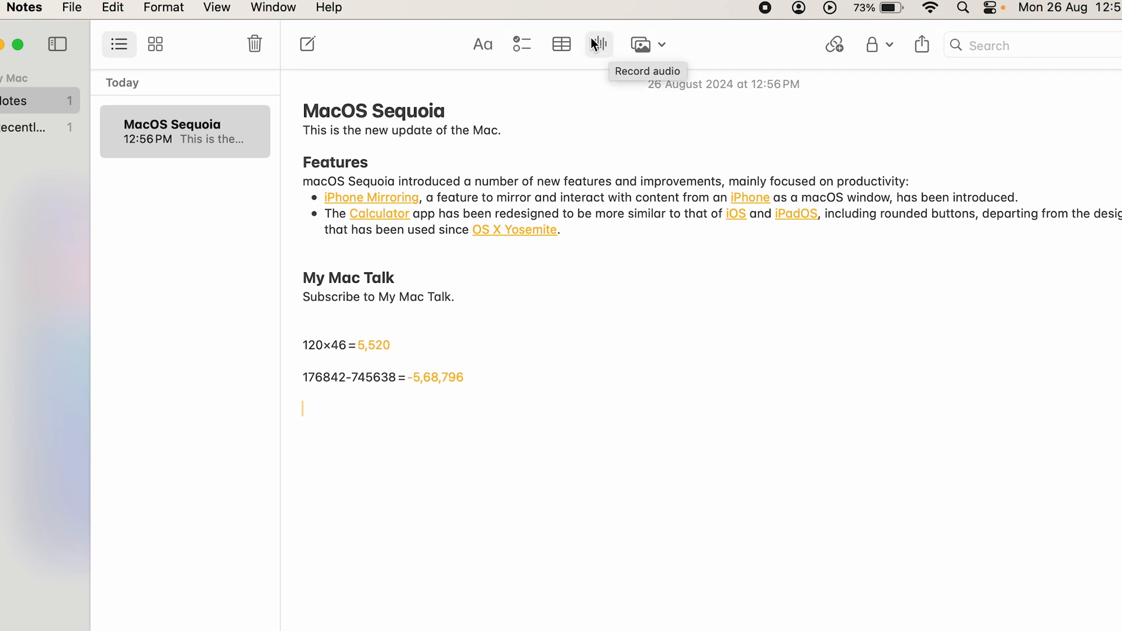
# - Record an 11-second audio clip and attach it below the calculations
pyautogui.click(599, 45)
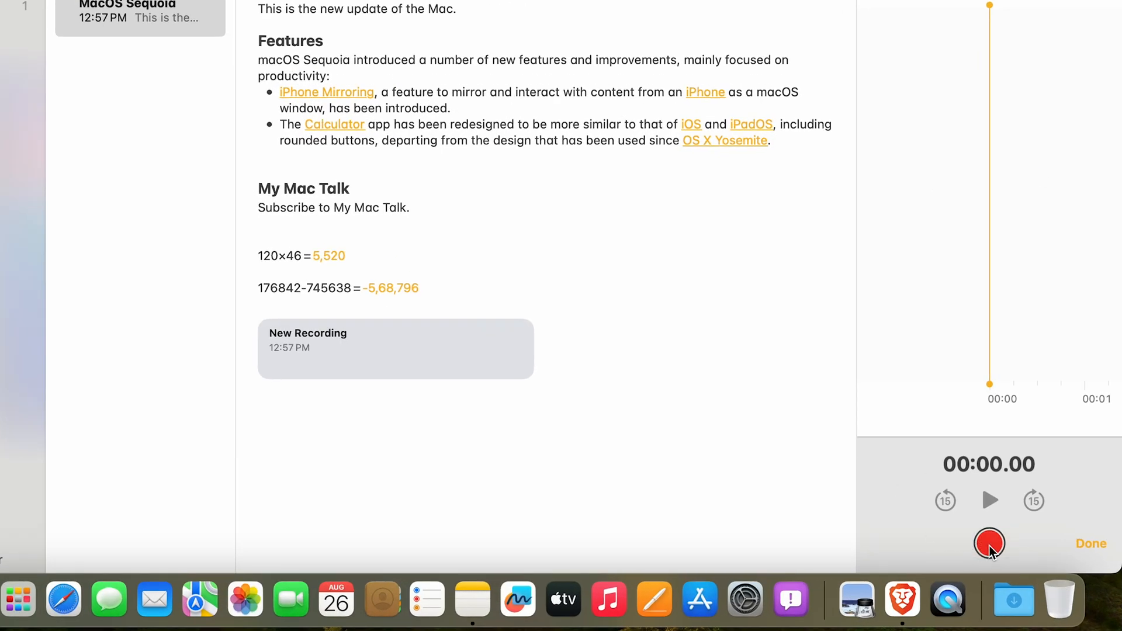
pyautogui.click(989, 544)
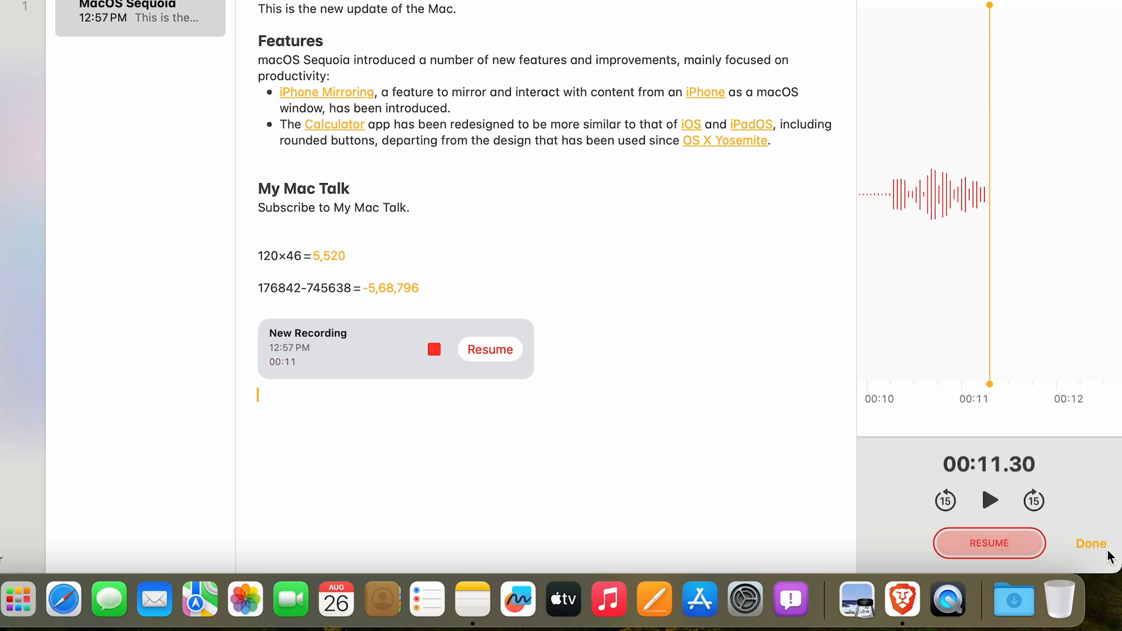
pyautogui.click(1090, 544)
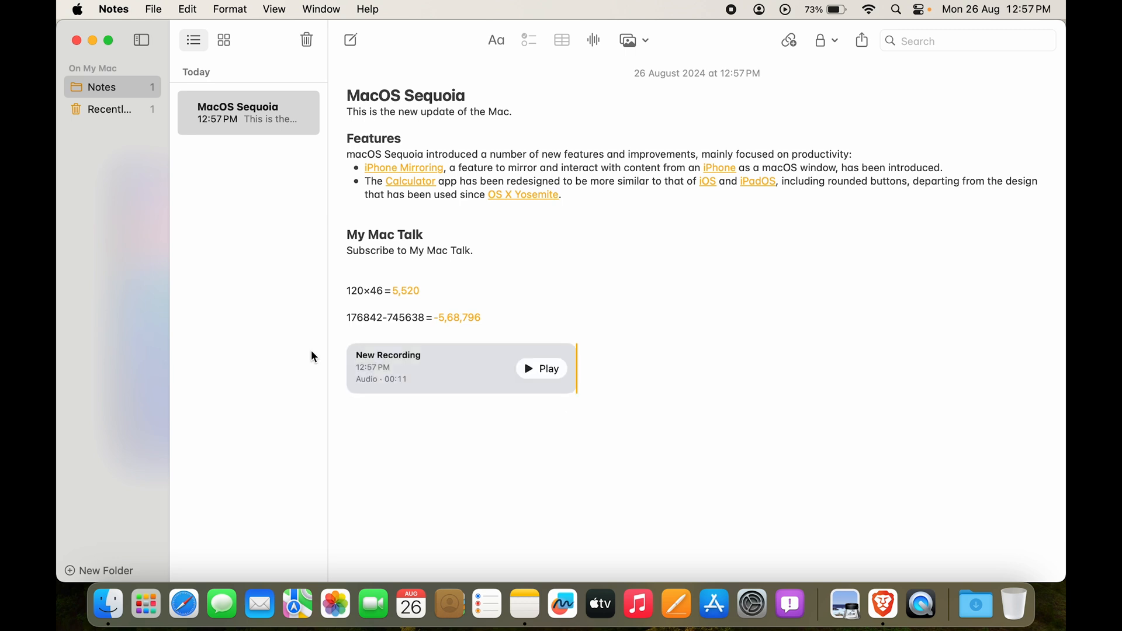
pyautogui.moveTo(371, 368)
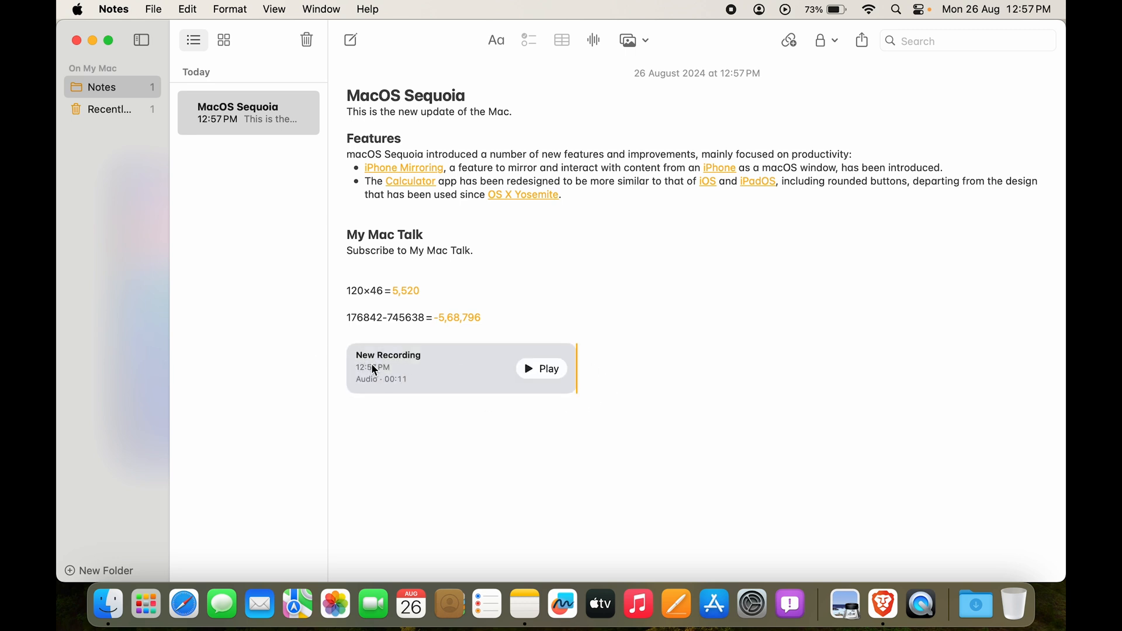
pyautogui.moveTo(441, 369)
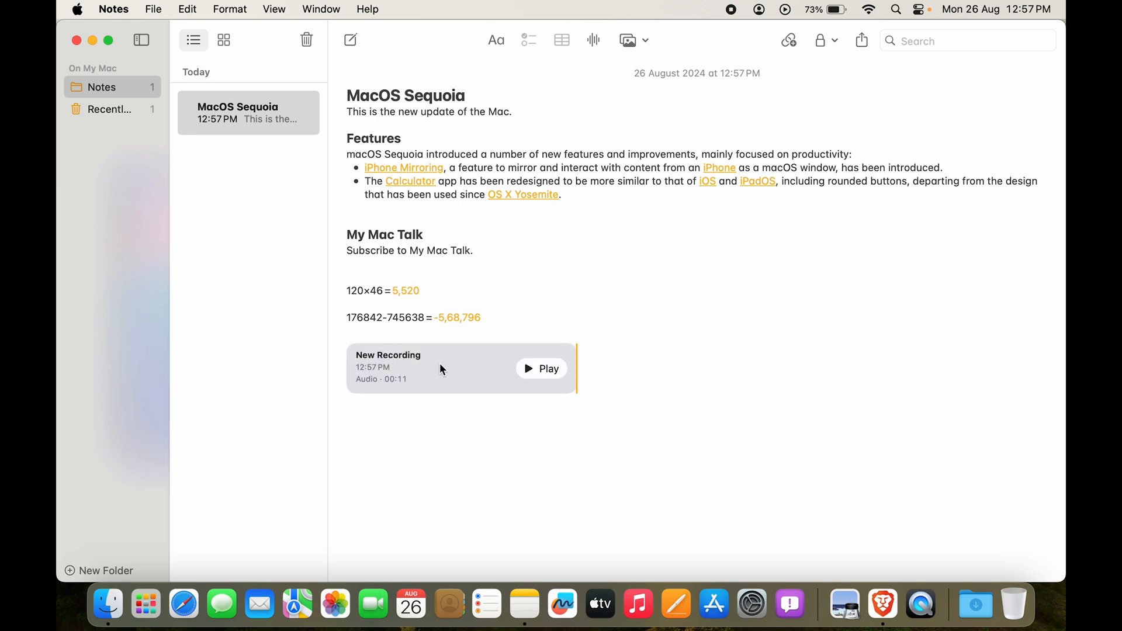
# - Rename the audio attachment from New Recording to MOM
pyautogui.rightClick(441, 369)
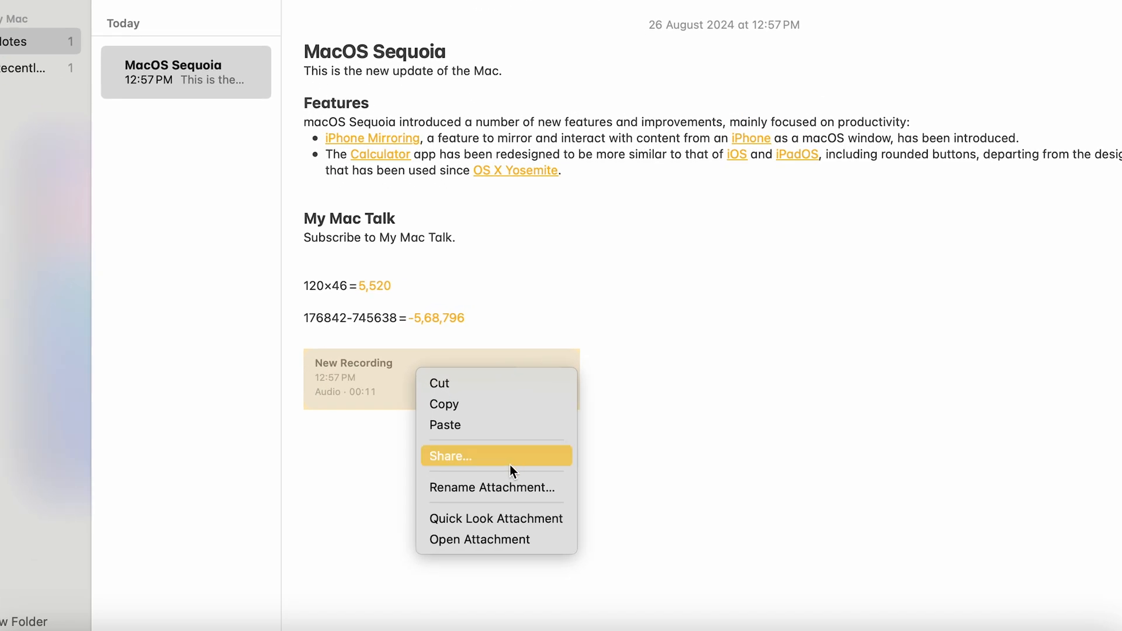
pyautogui.moveTo(515, 493)
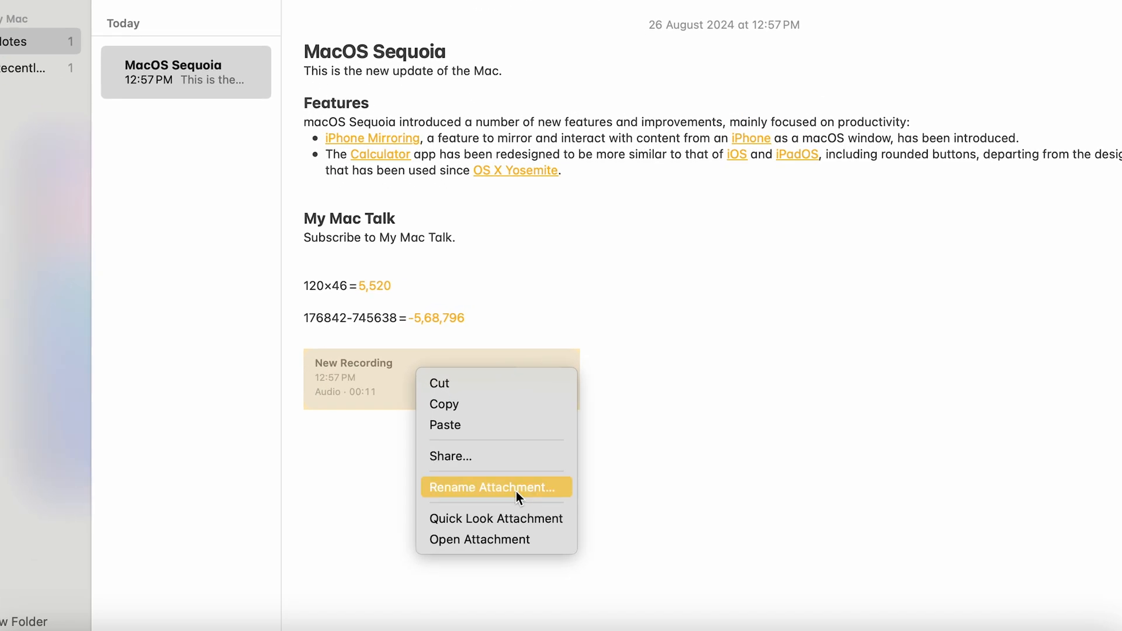
pyautogui.click(492, 486)
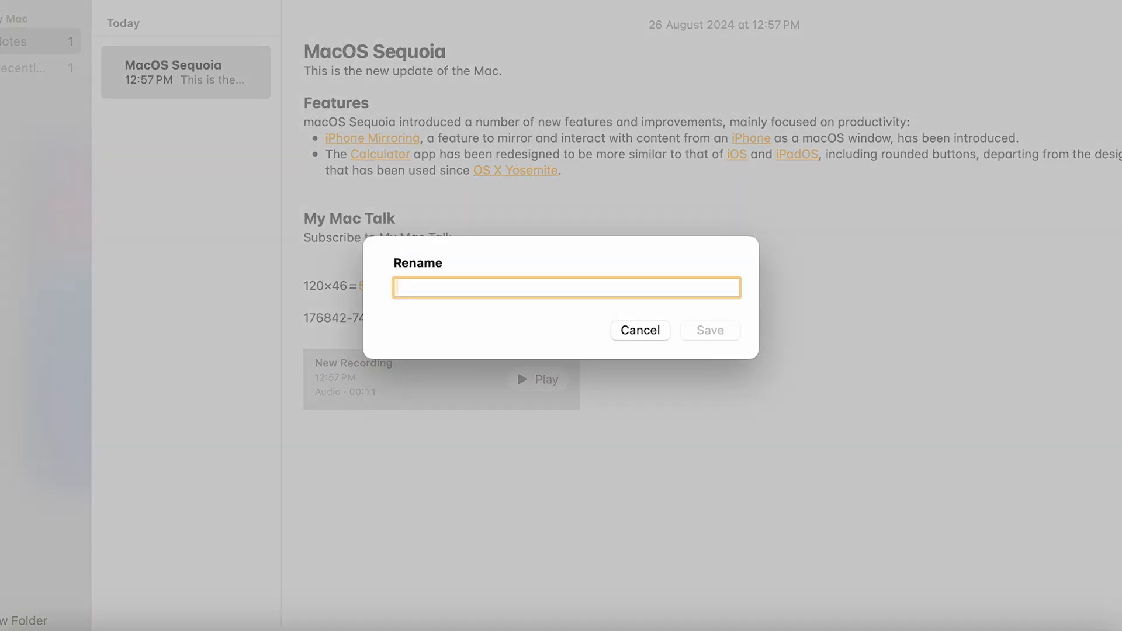
pyautogui.write('MOM')
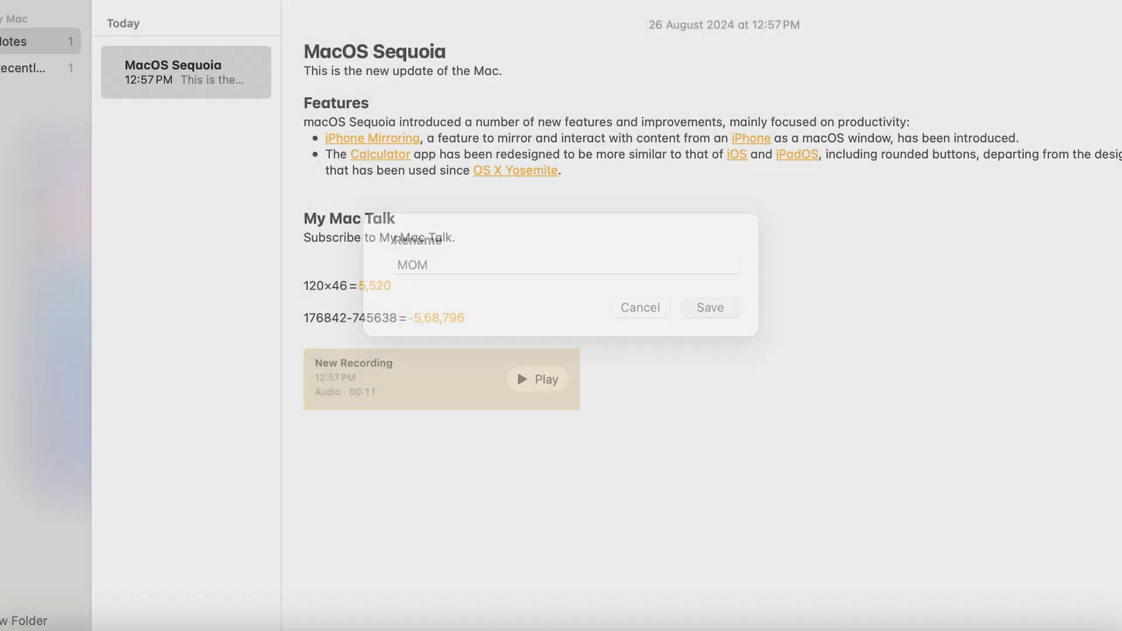
pyautogui.click(710, 308)
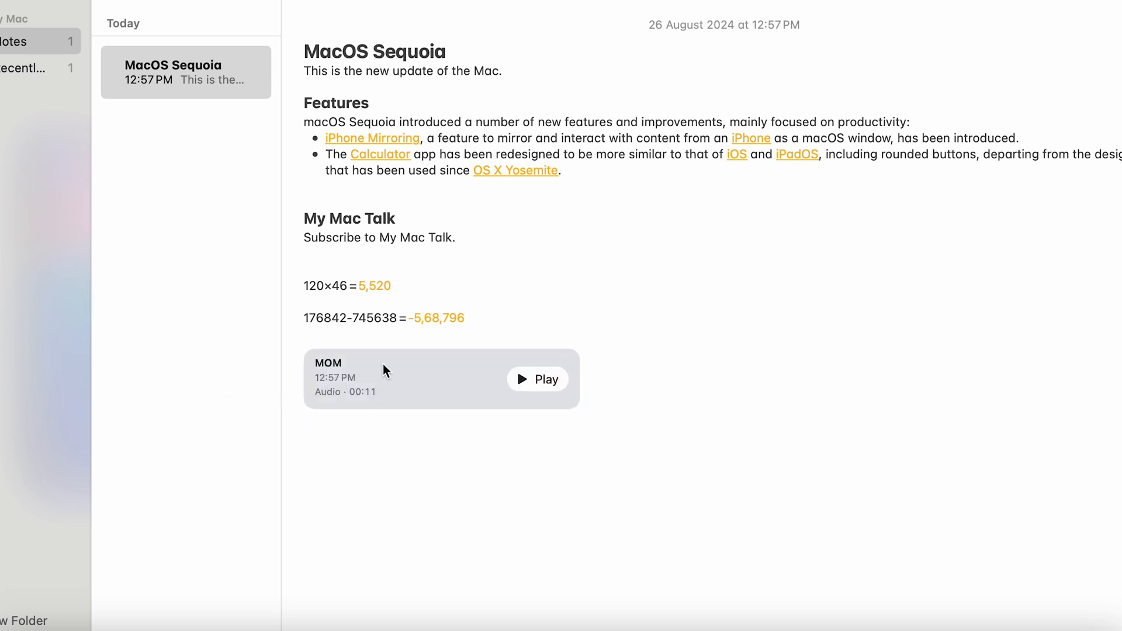
pyautogui.click(304, 425)
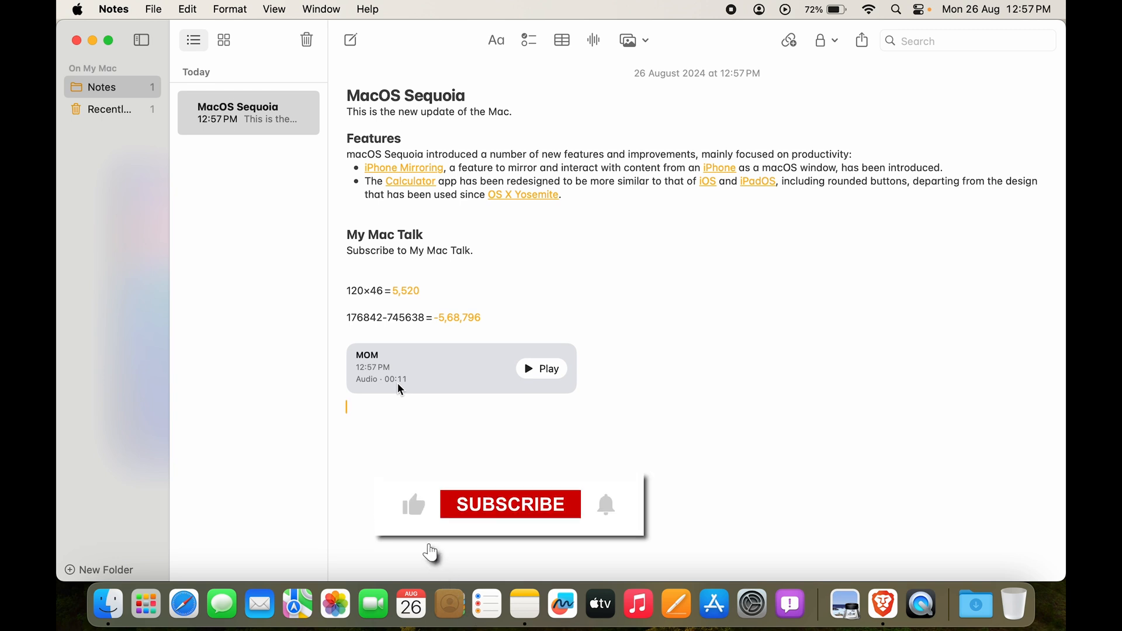
pyautogui.click(510, 505)
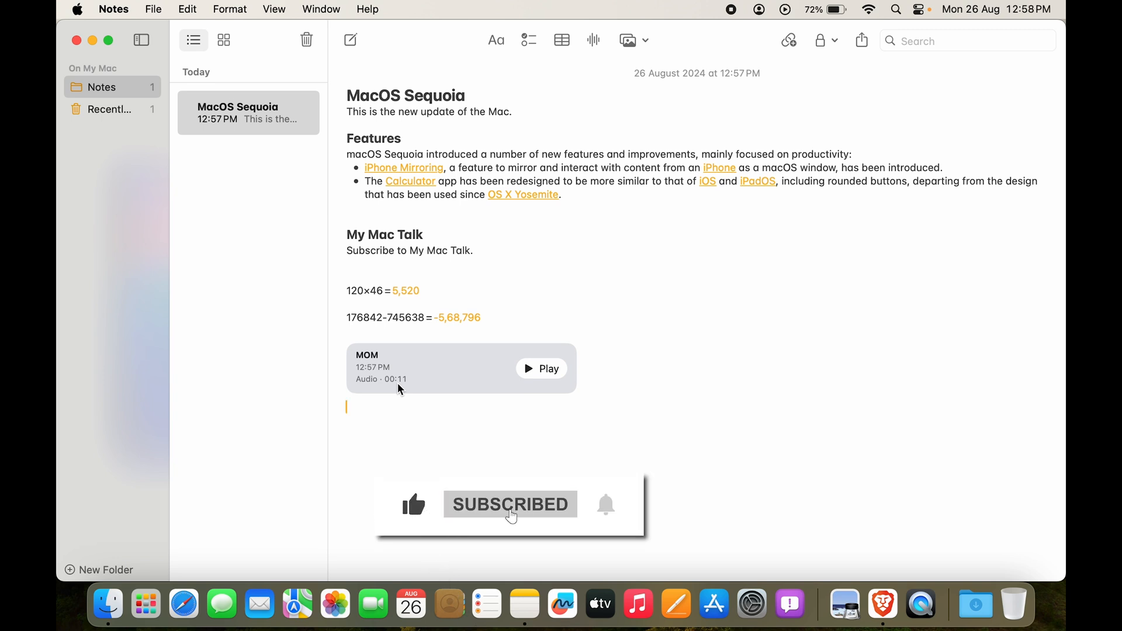